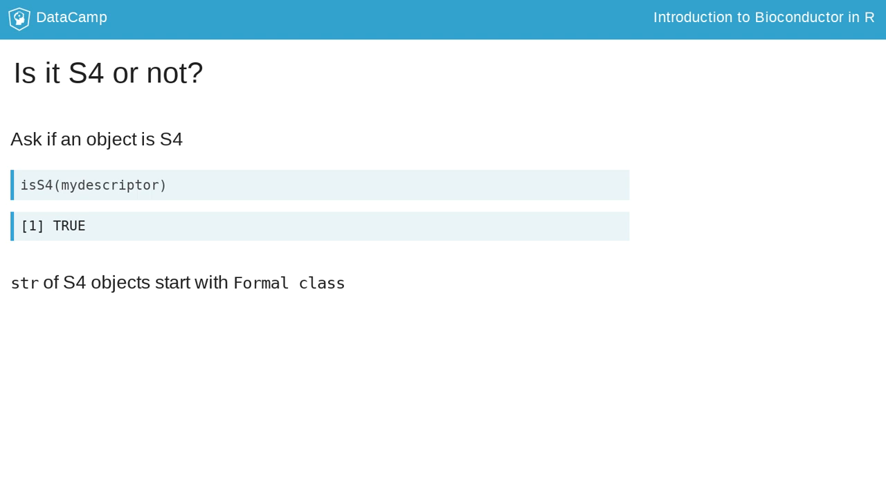
{"action": "type", "text": "st"}
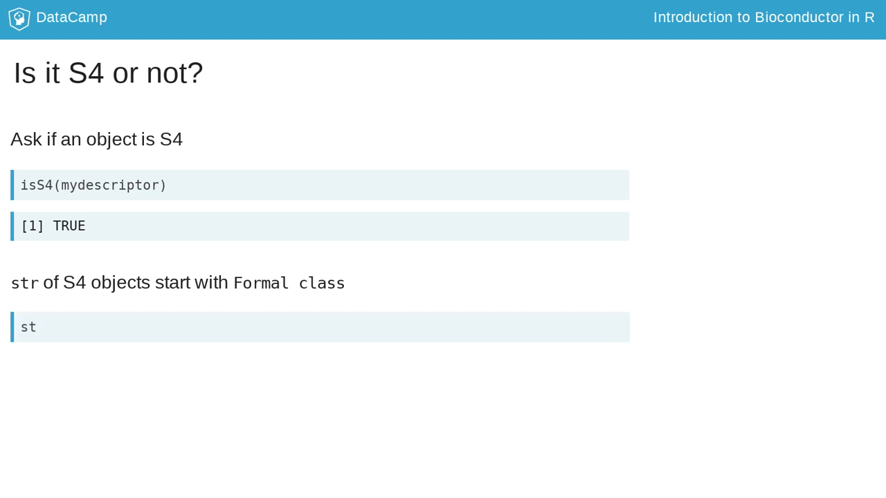
{"action": "type", "text": "r(mydescriptor)"}
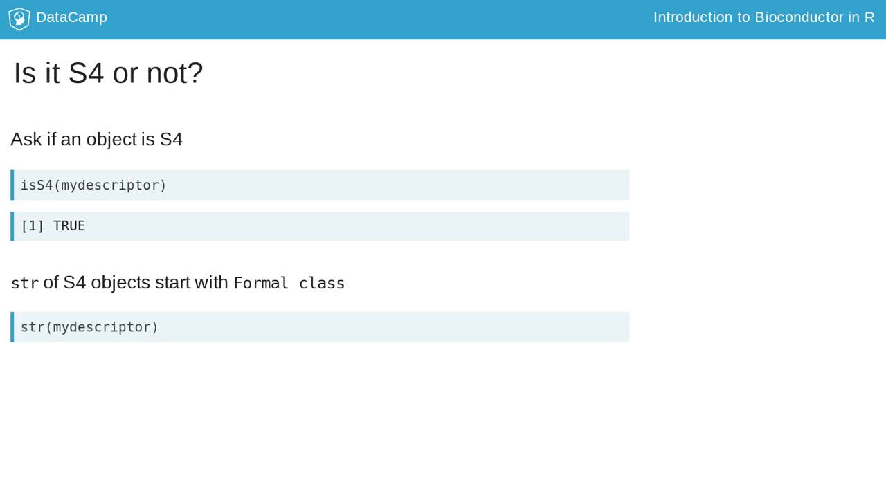